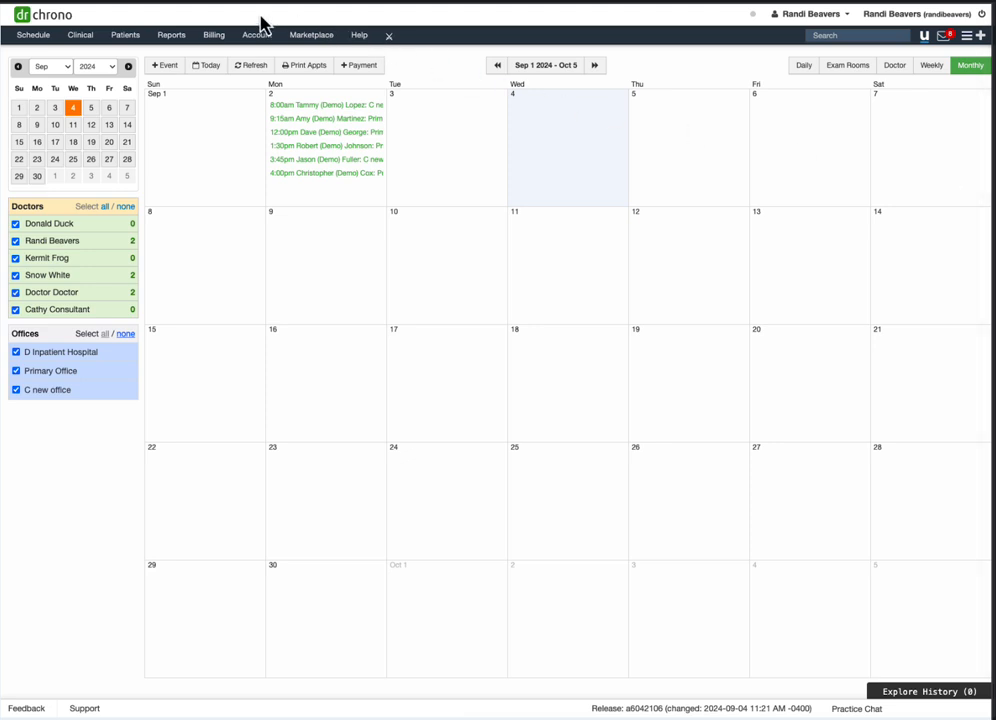
Open the Denial Analysis report, grouped by reason code 18 duplicate-claim denials
click(213, 34)
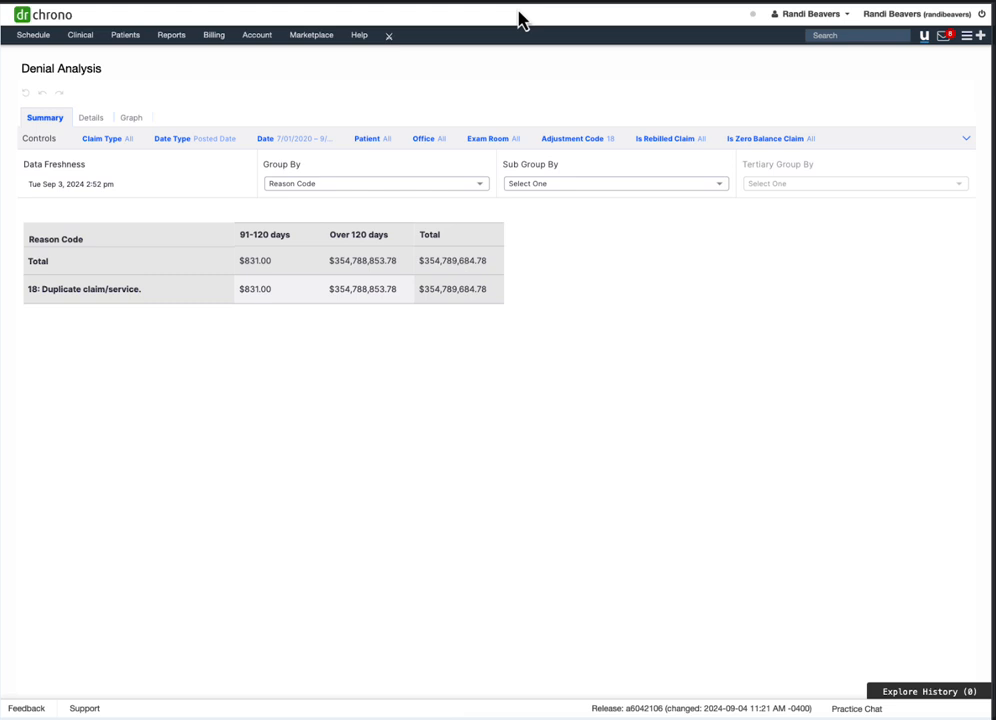
mouse_move(103, 264)
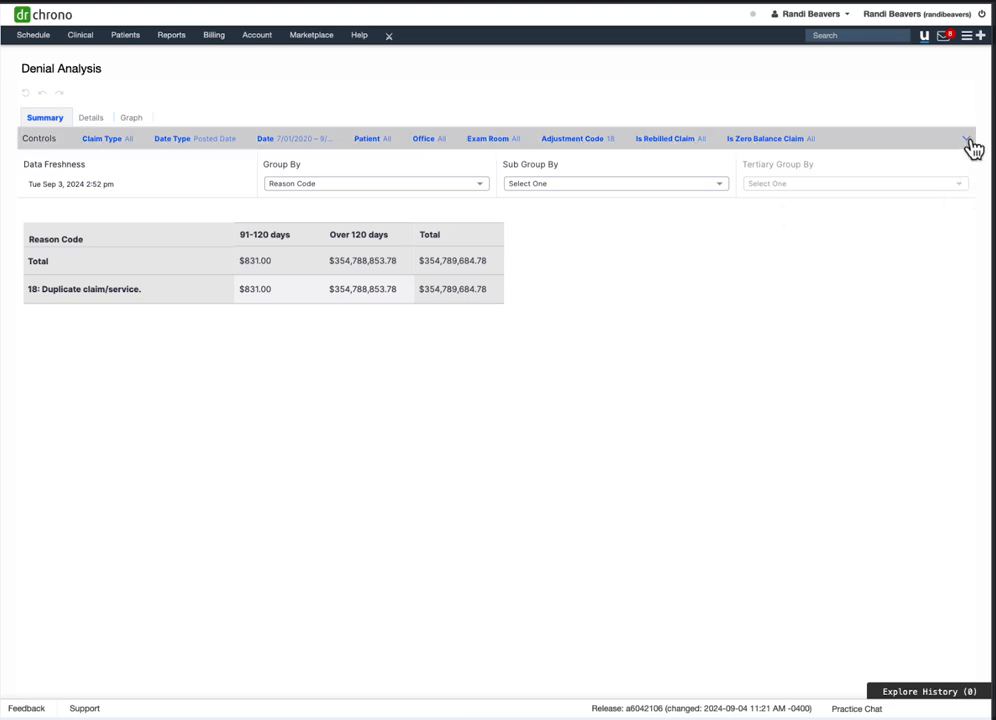
Expand the filters (posted dates 7/01/2020–9/04/2024, adjustment code 18) and switch to Details
click(966, 138)
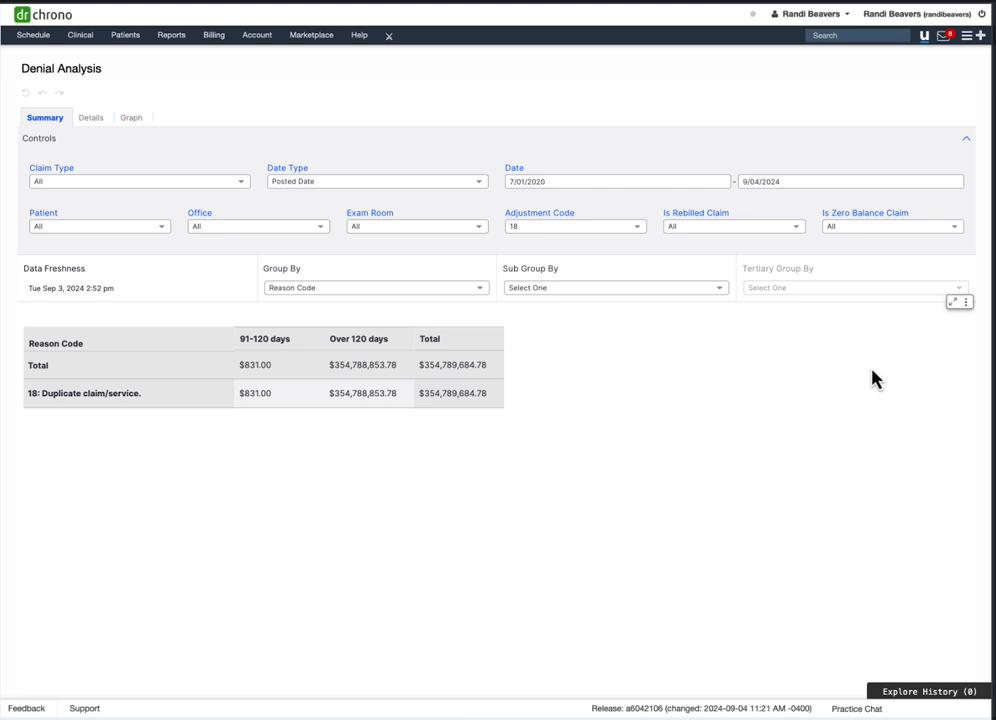
mouse_move(75, 411)
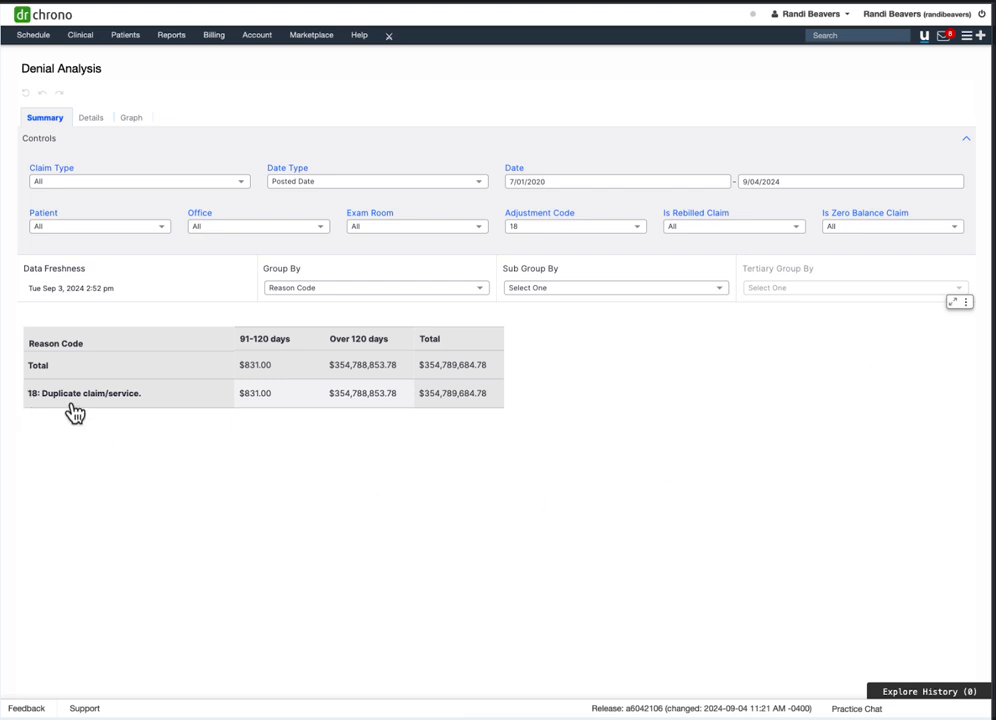
mouse_move(37, 449)
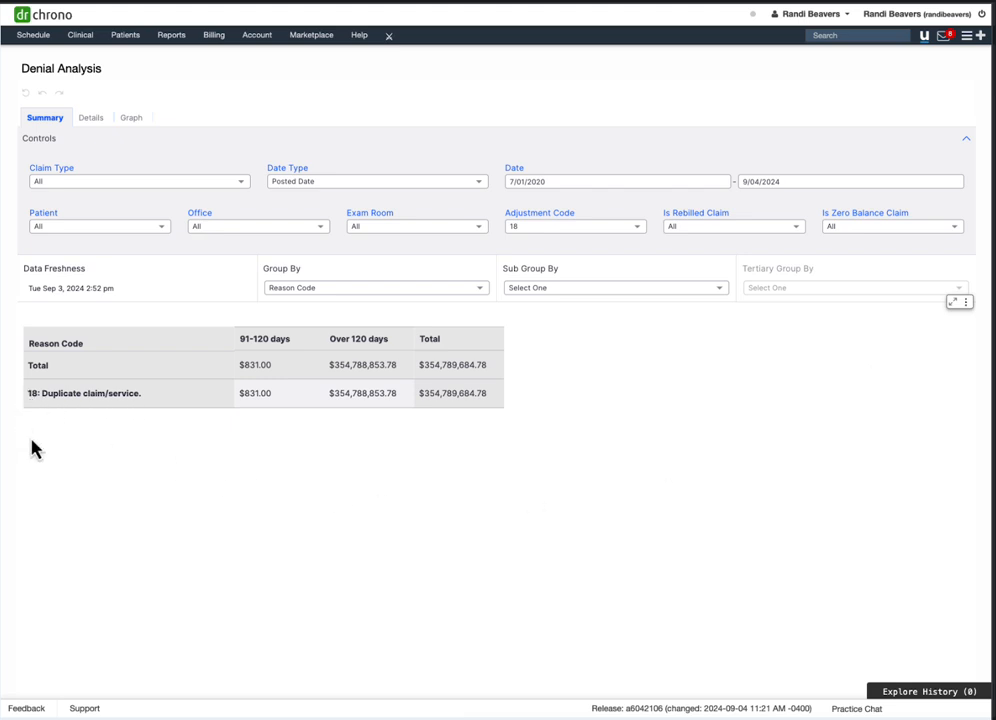
mouse_move(38, 428)
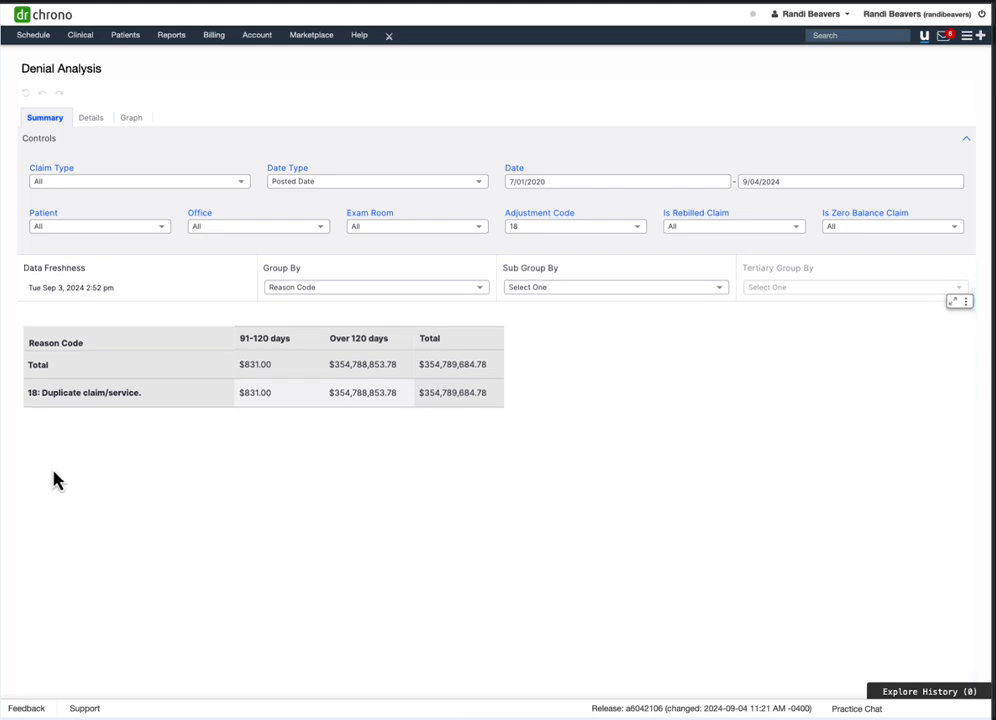
mouse_move(597, 439)
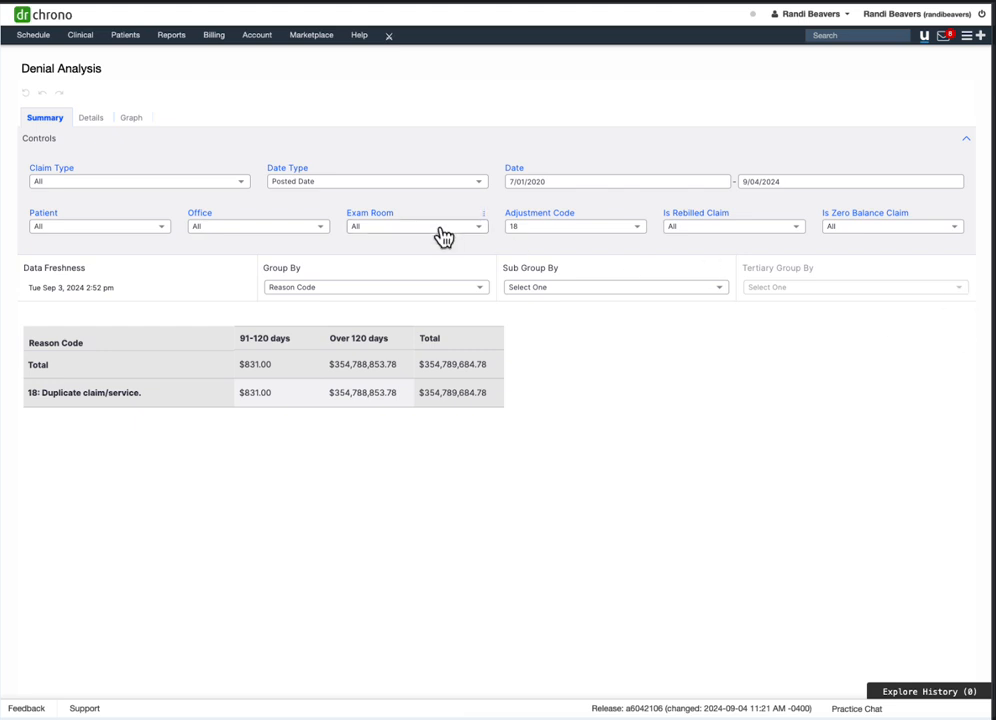
click(91, 117)
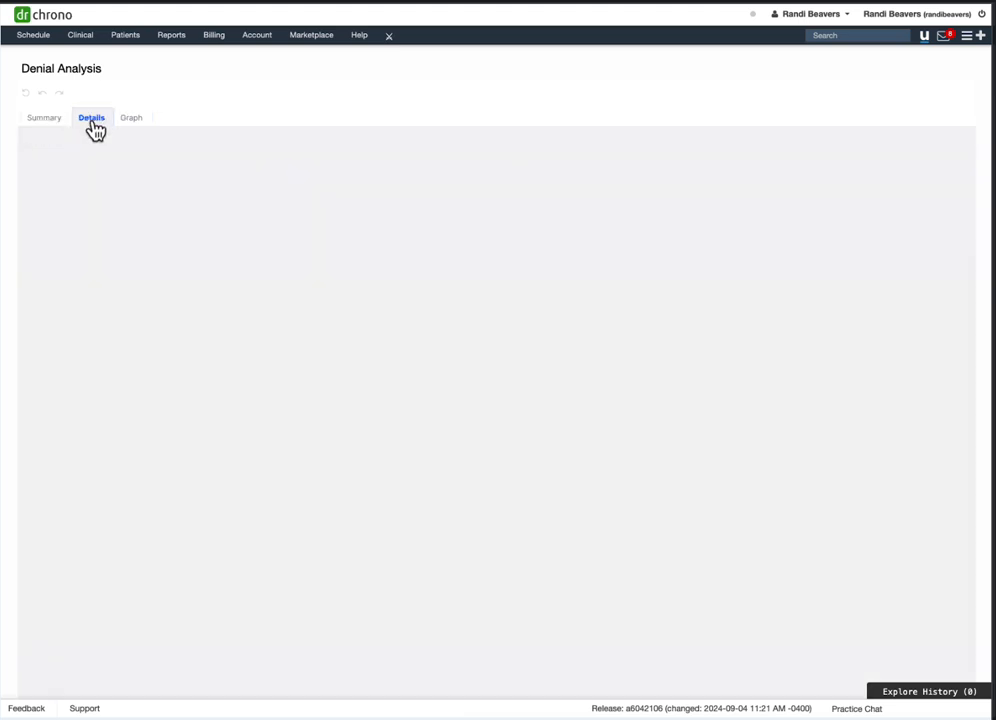
Show the Denial Details table of individual duplicate-claim denials and its Maximize and Menu icons
click(91, 117)
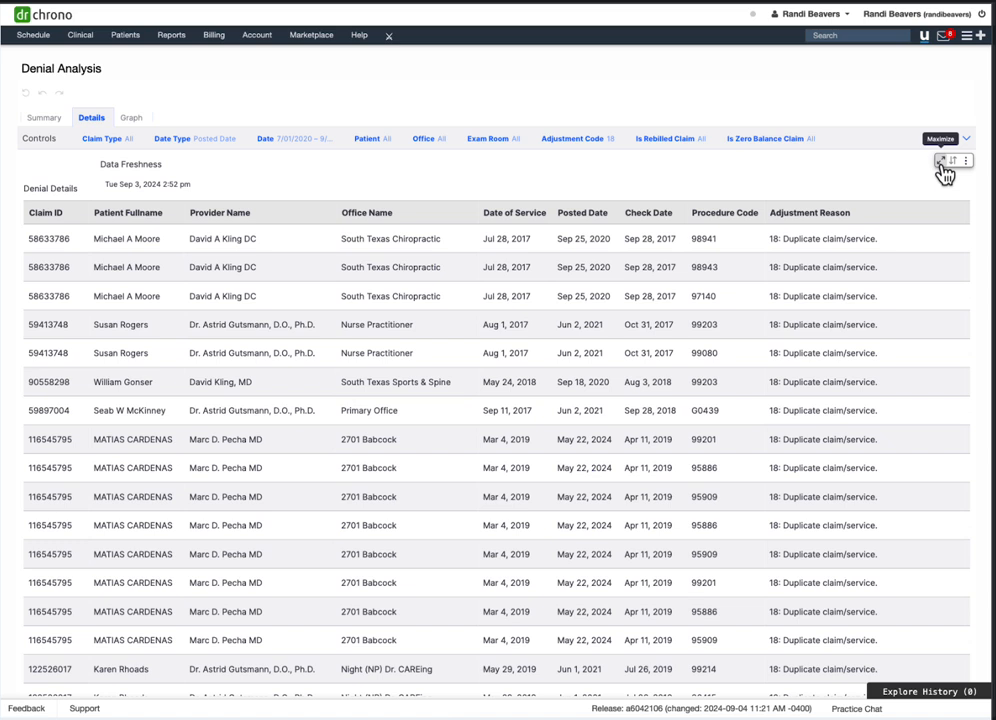
mouse_move(945, 170)
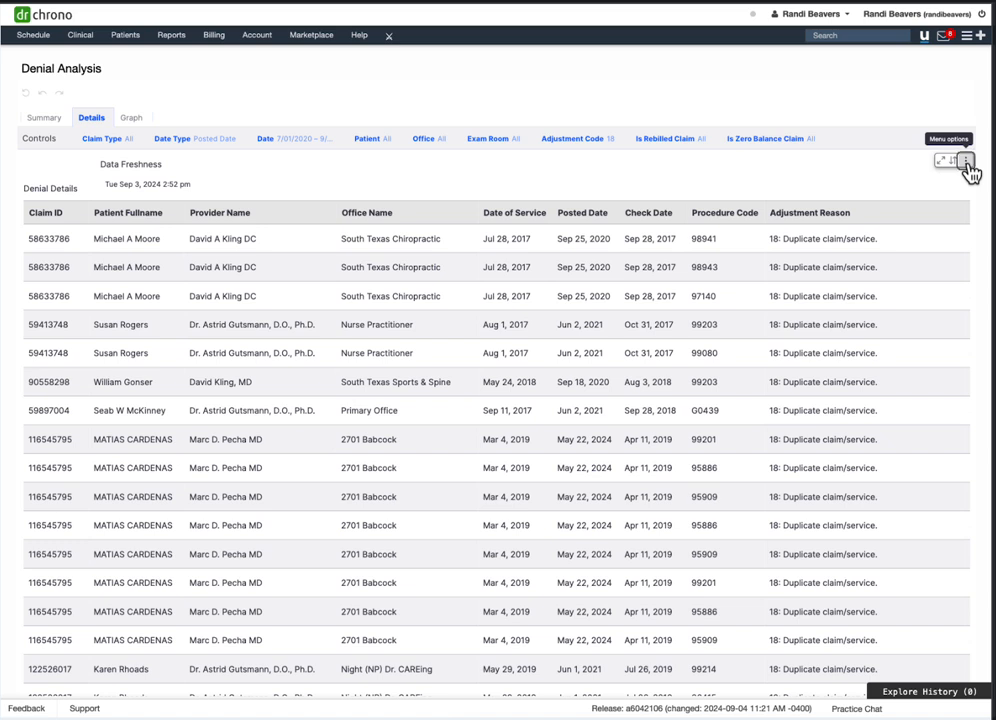
click(965, 160)
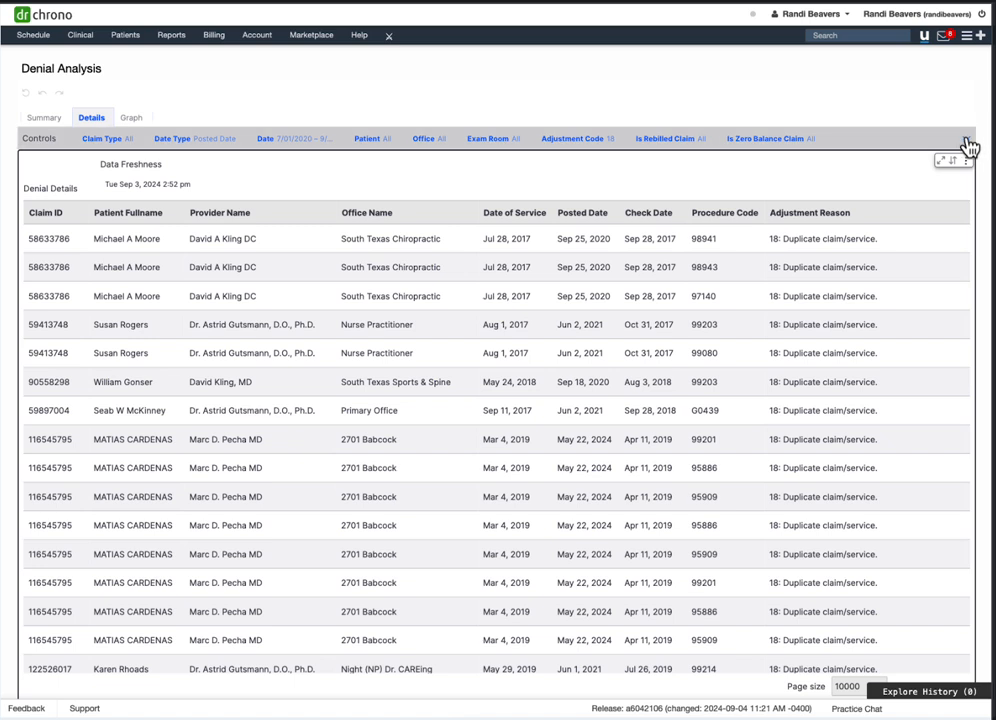
Expand the Details filters for dates 7/01/2020–9/04/2024 and code 18, then select Date of Service
click(957, 138)
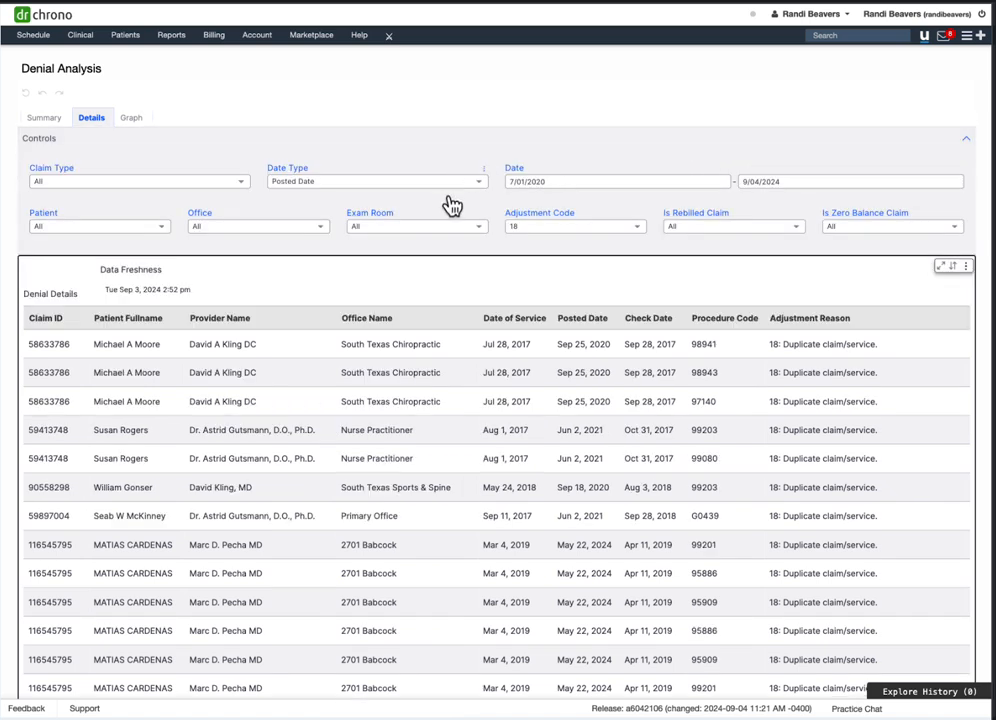
mouse_move(233, 200)
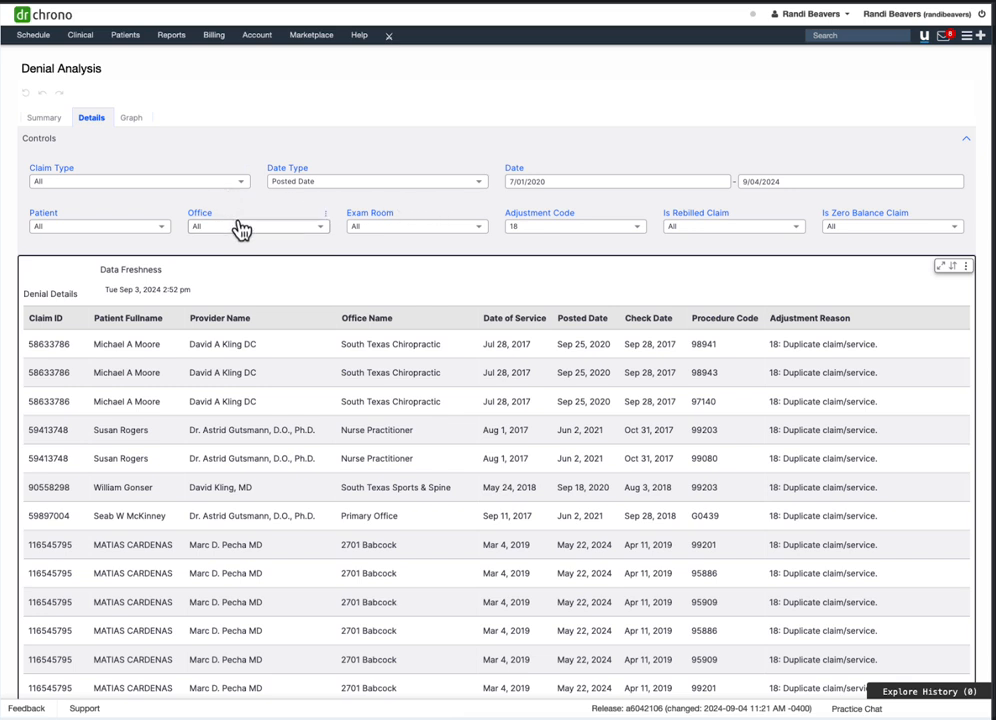
mouse_move(554, 238)
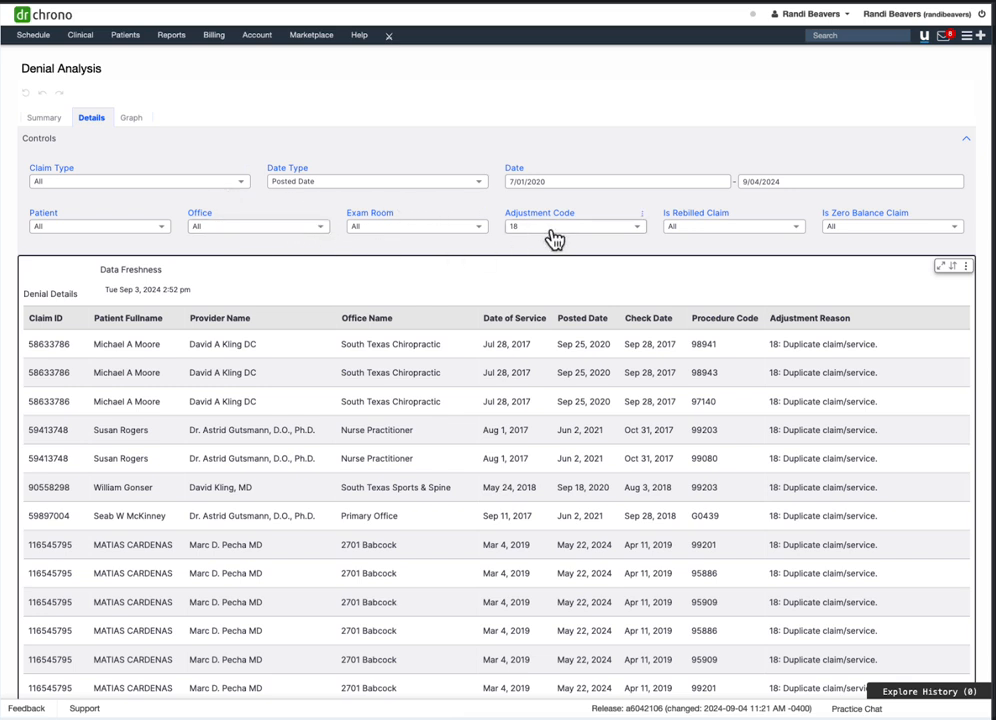
mouse_move(761, 238)
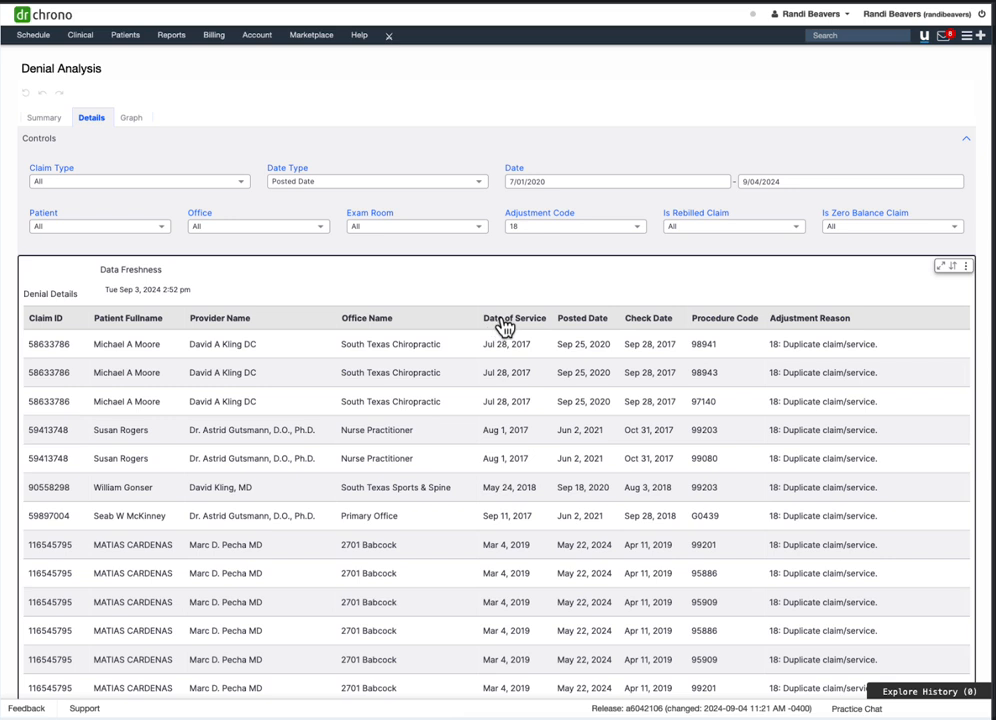
click(514, 318)
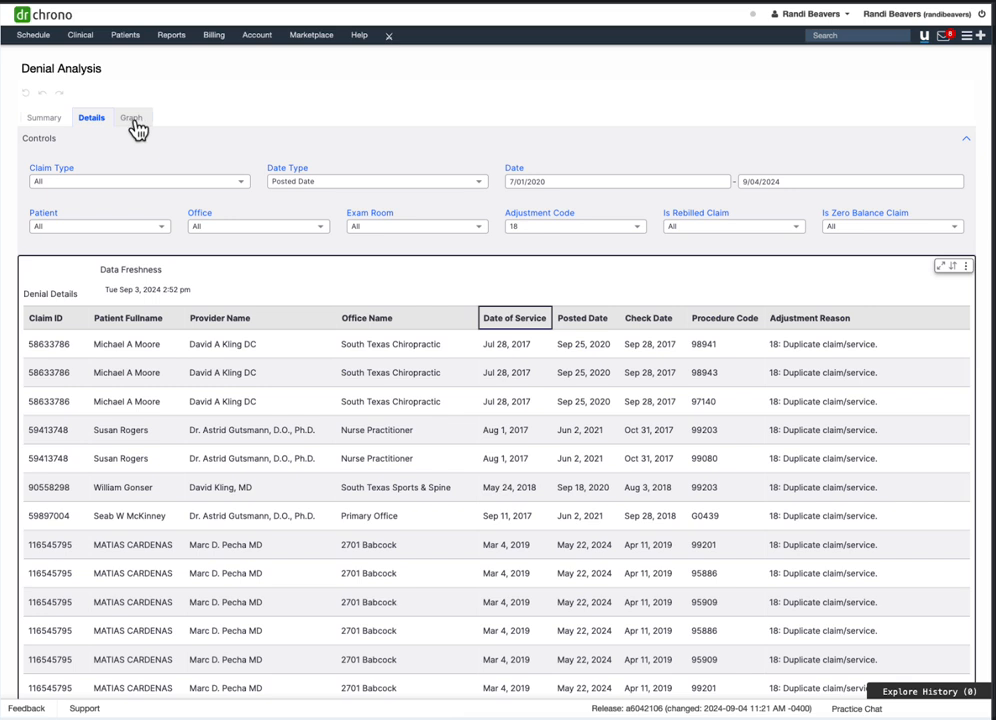
Show the code 18 Denials by Reason Code chart ($354.79M) with its summary and CSV export options
click(131, 117)
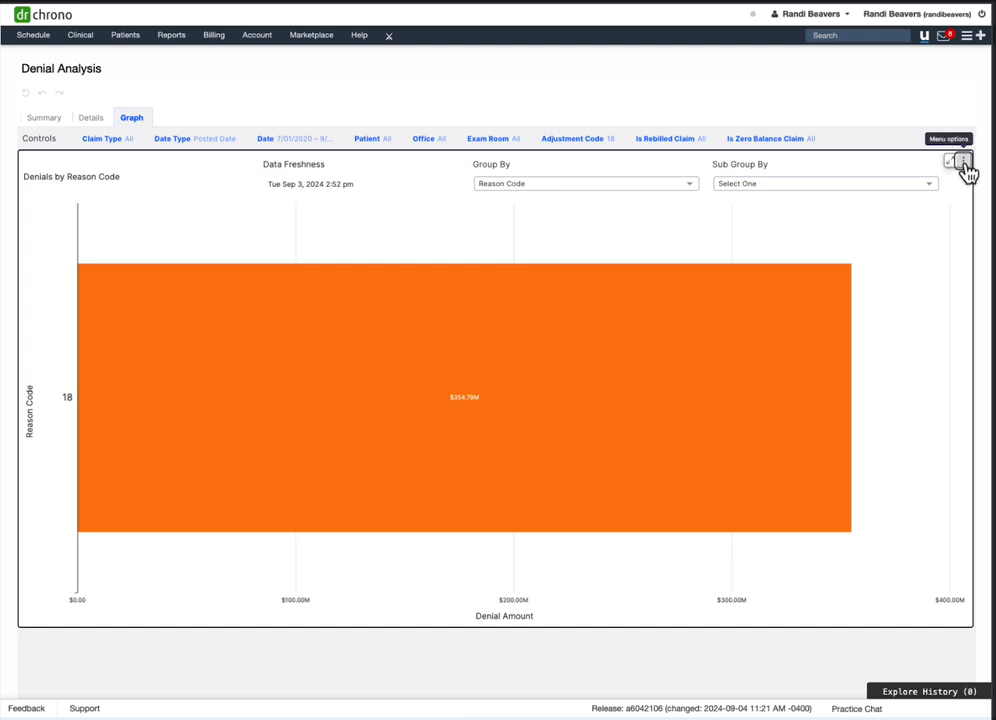
click(963, 161)
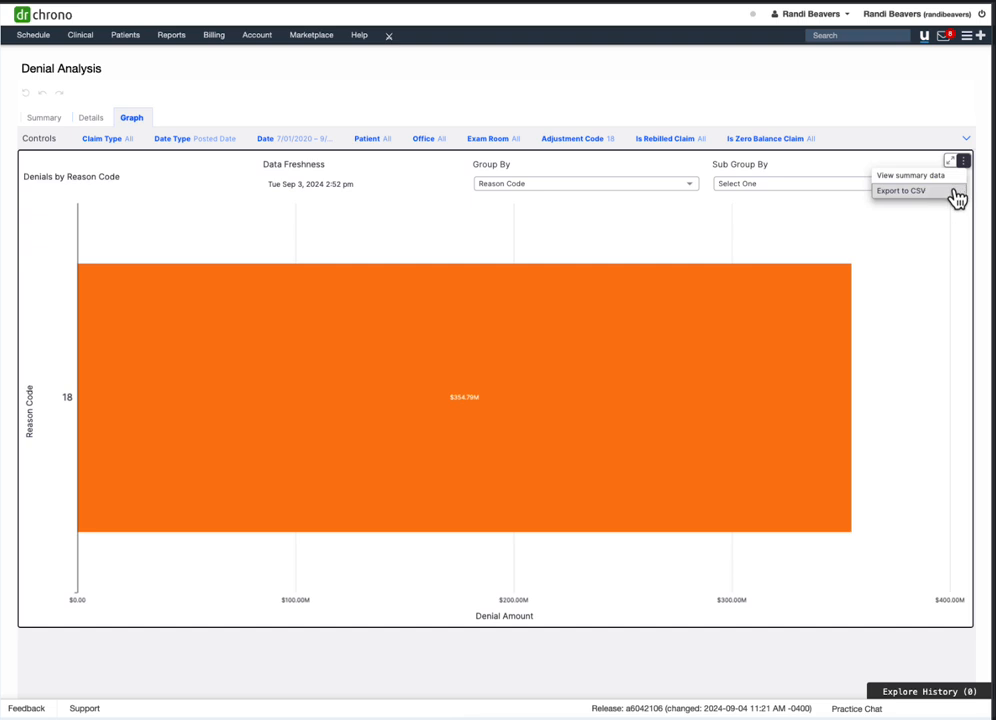
mouse_move(980, 217)
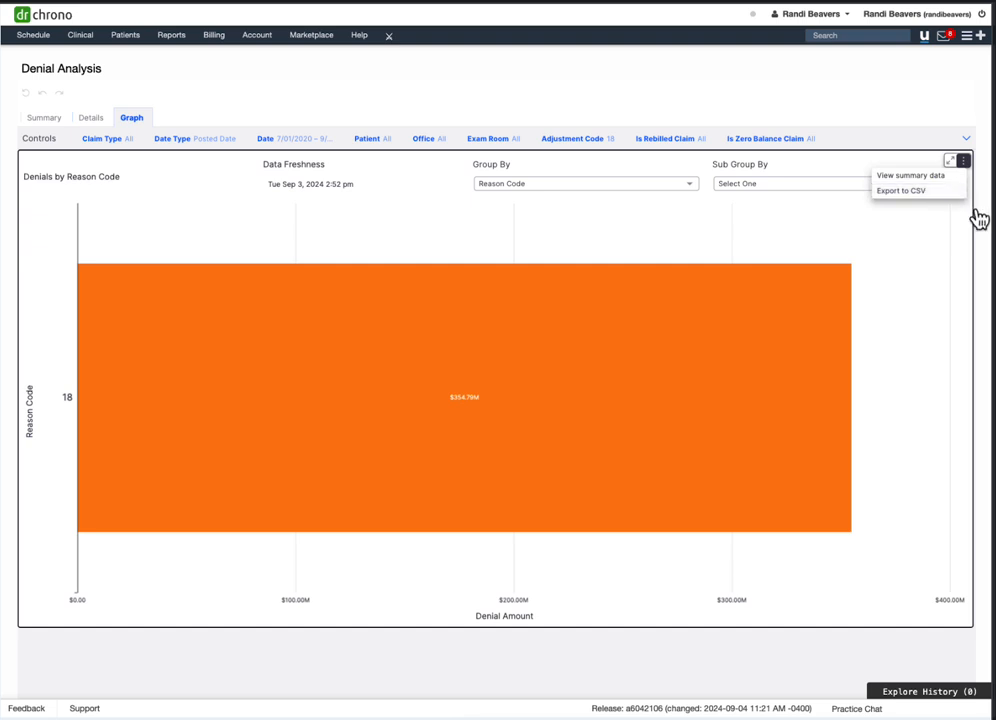